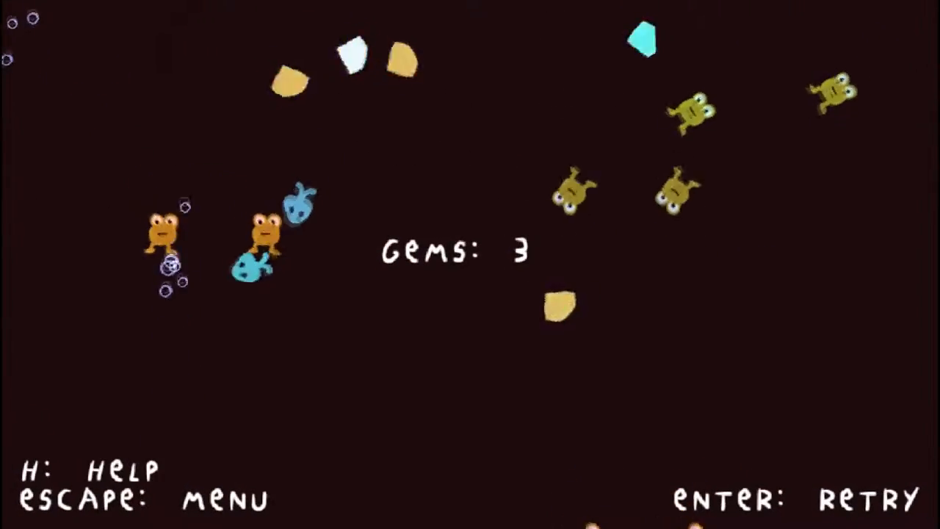
- Exit the finished 3-gem round to the Fish Fly title screen (high score 133)
{"action": "key", "text": "escape"}
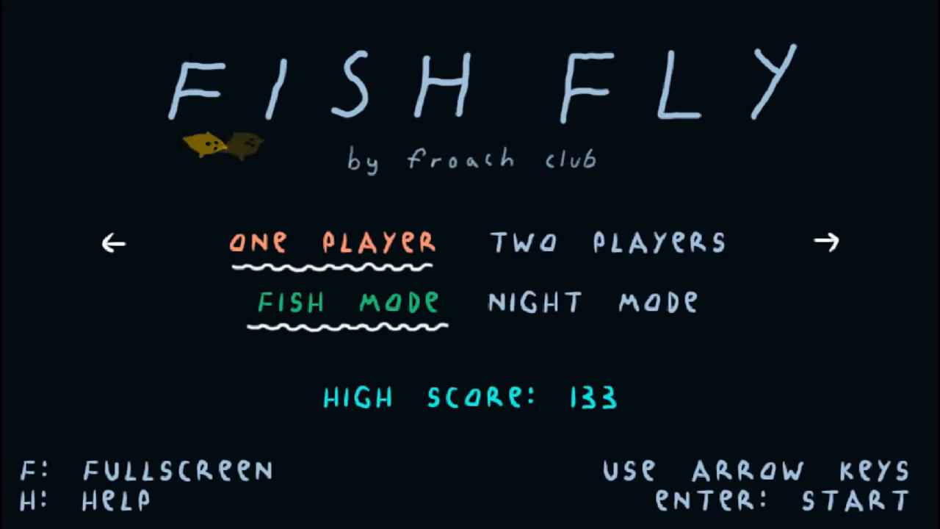